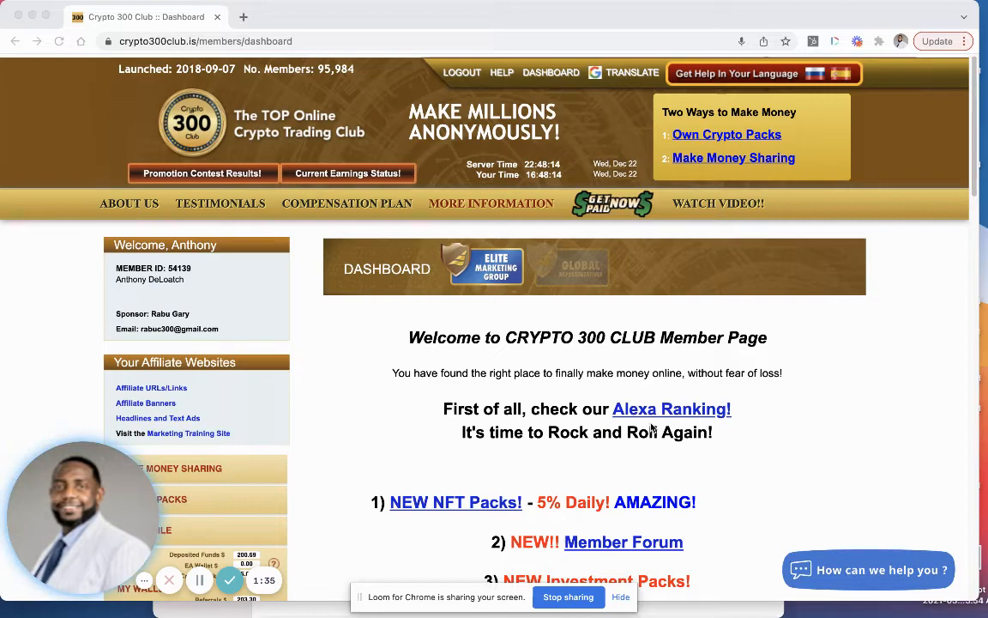
Browse the Message Center and open the 'Reset of NFT Pack System Completed' update in a new tab
scroll("down", 3)
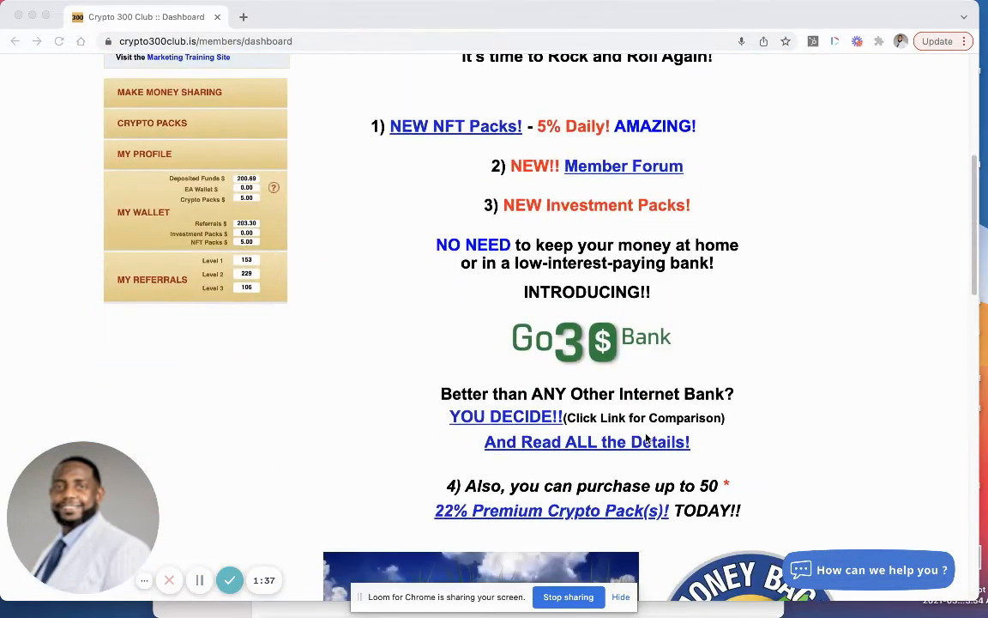
scroll("down", 3)
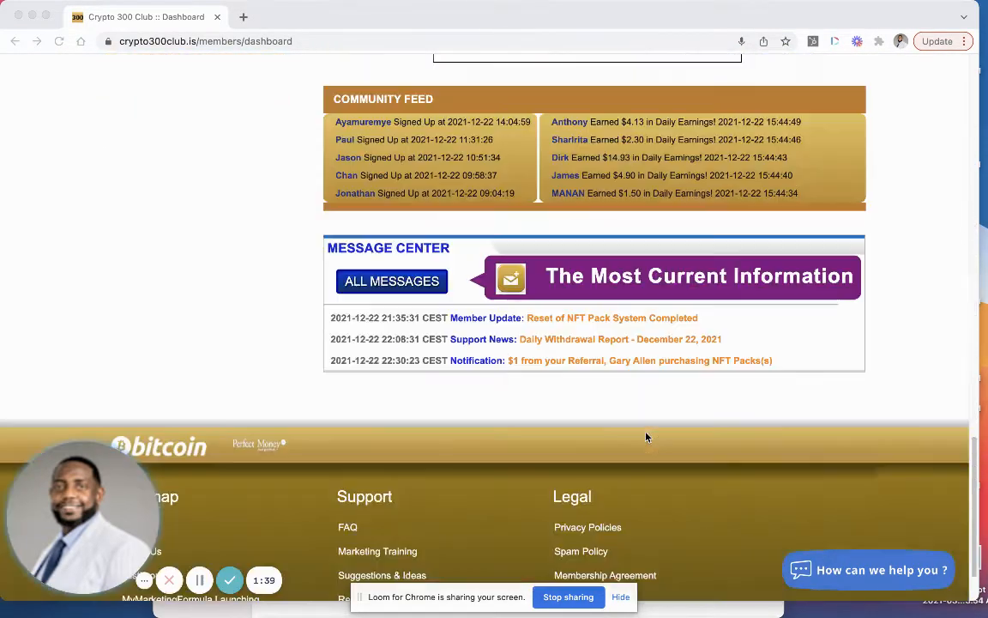
scroll("up", 3)
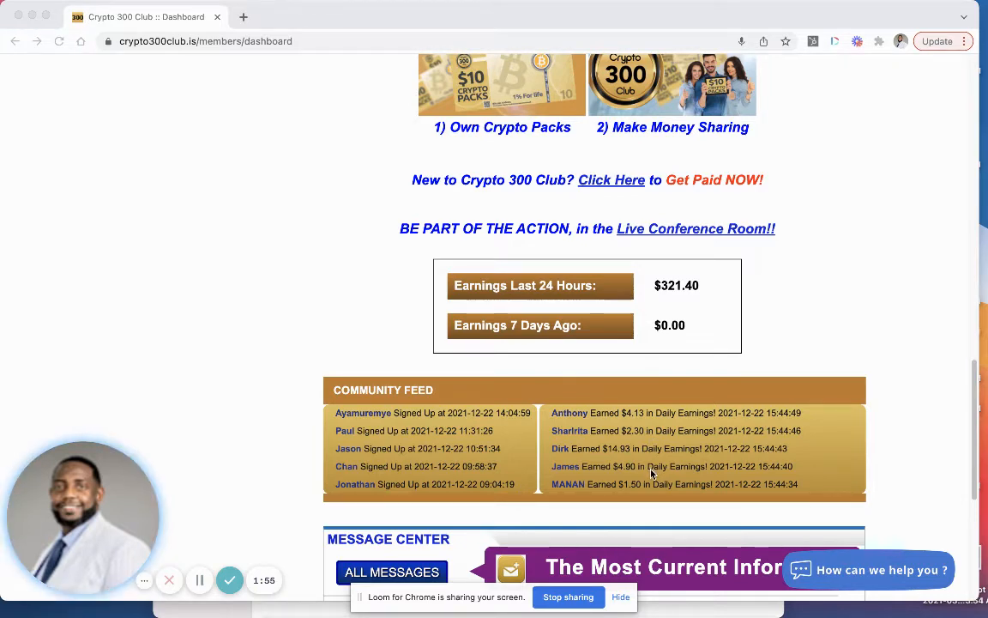
scroll("down", 3)
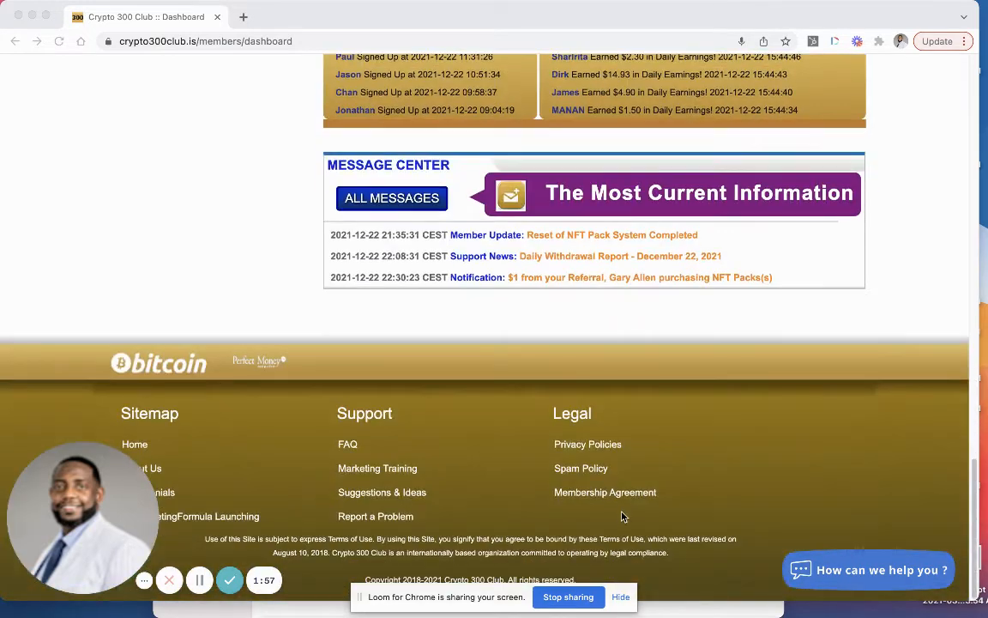
scroll("up", 3)
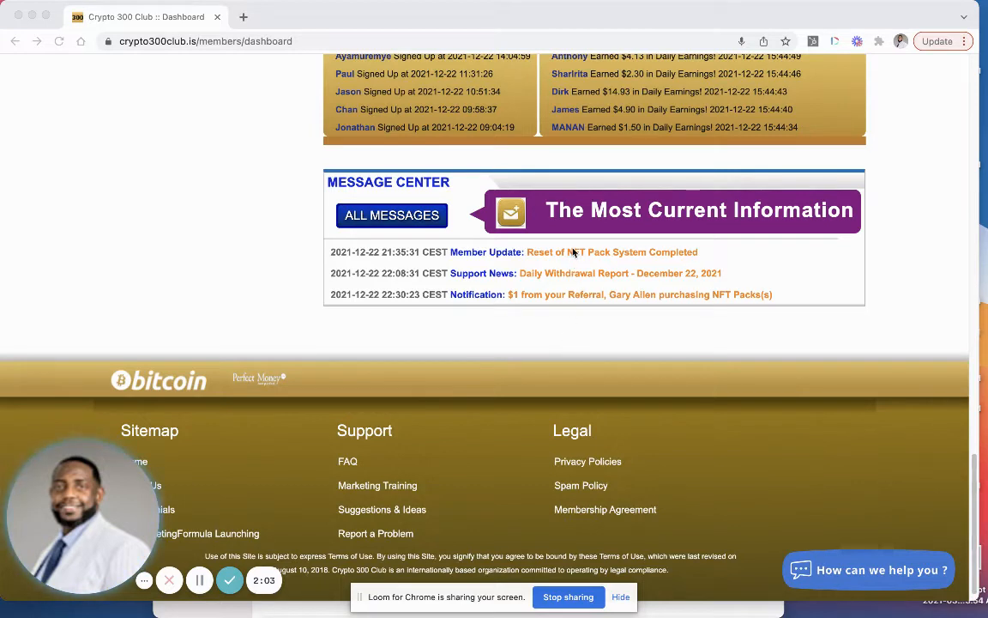
mouse_move(583, 255)
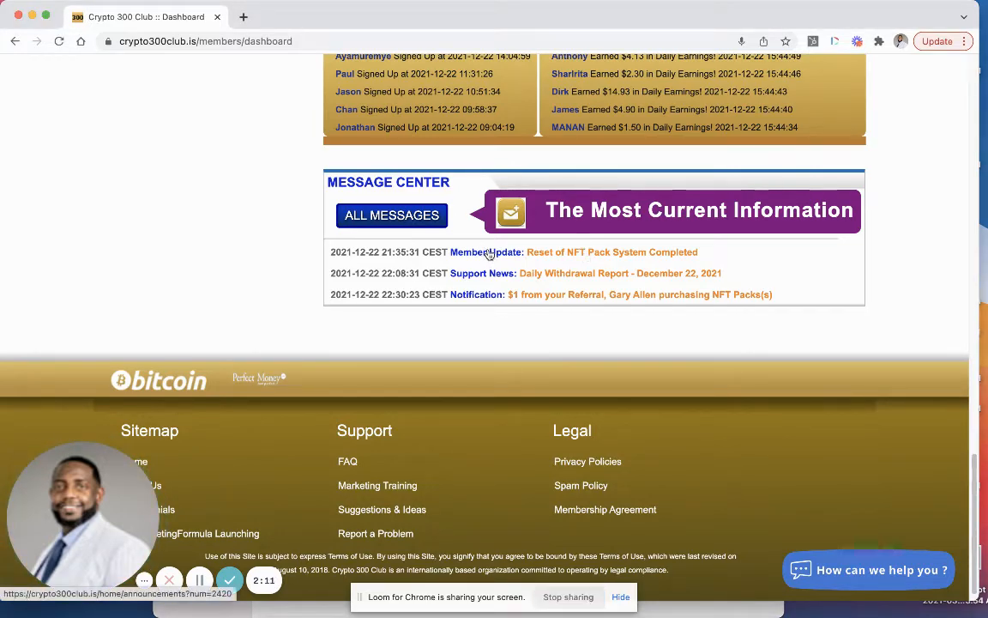
left_click(612, 251)
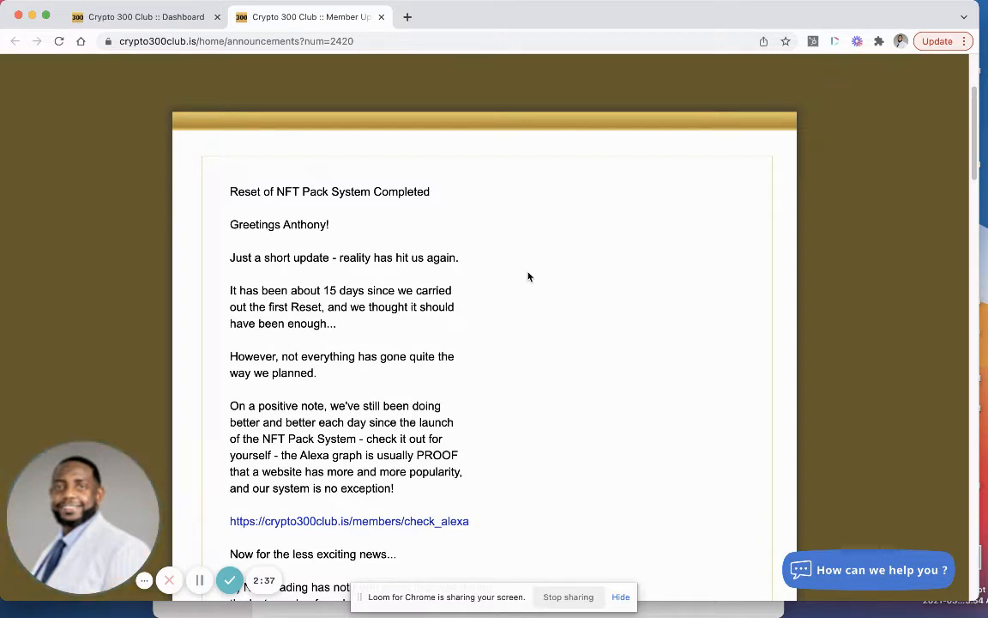
mouse_move(518, 292)
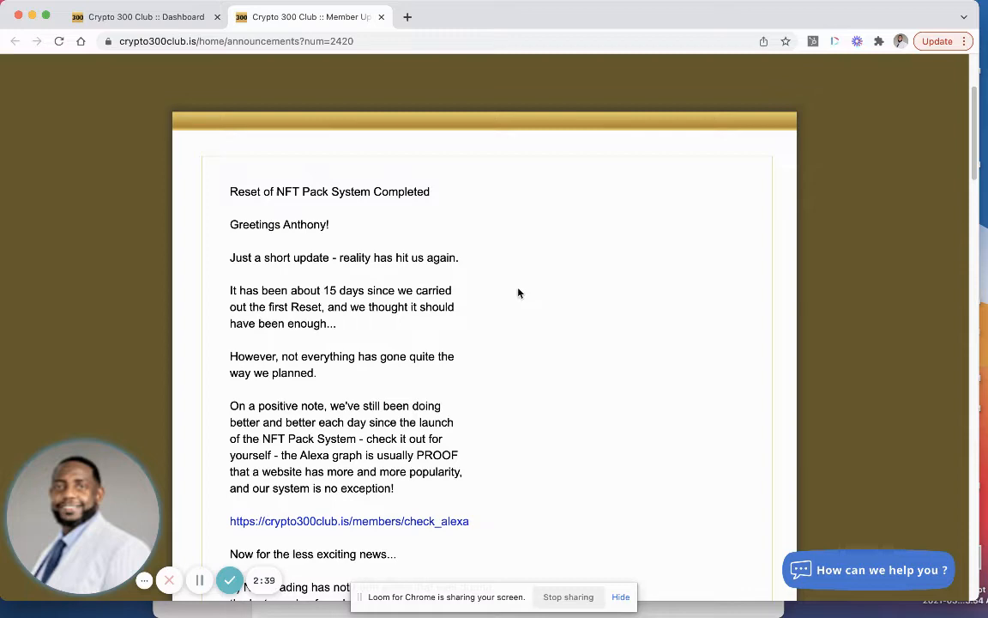
scroll("up", 3)
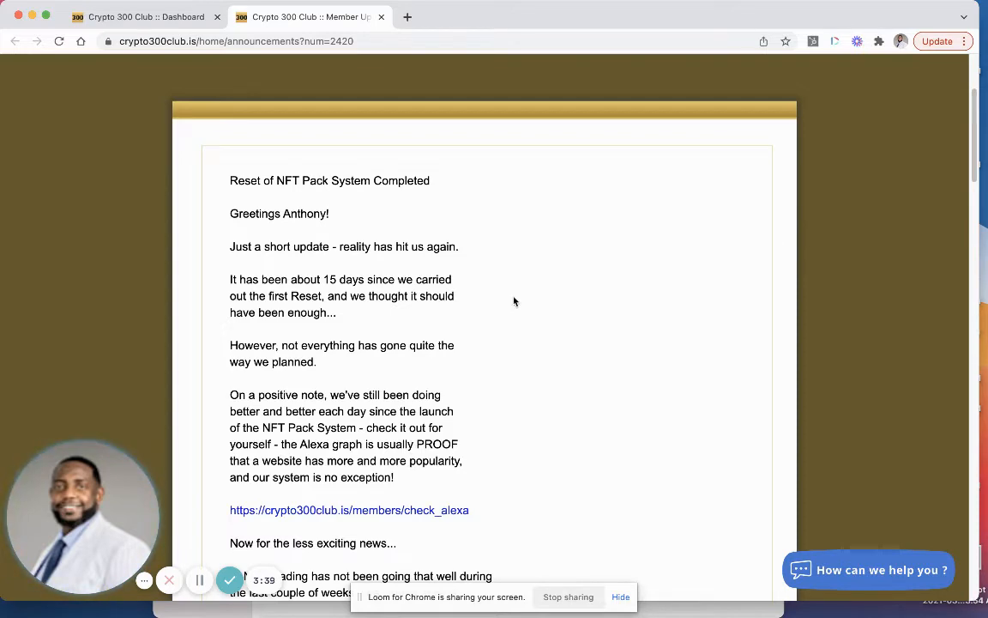
scroll("down", 3)
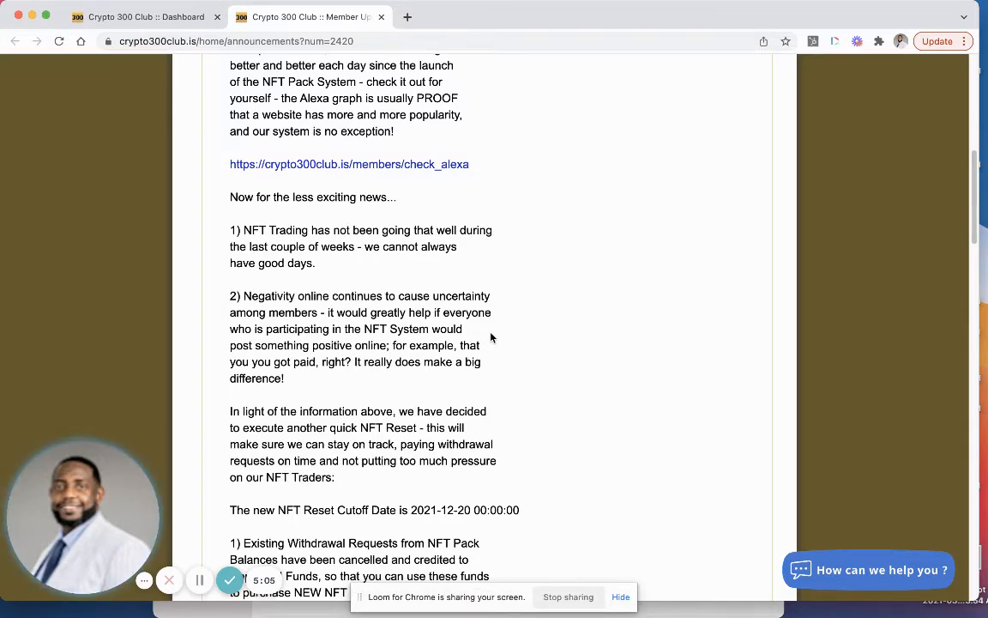
scroll("down", 3)
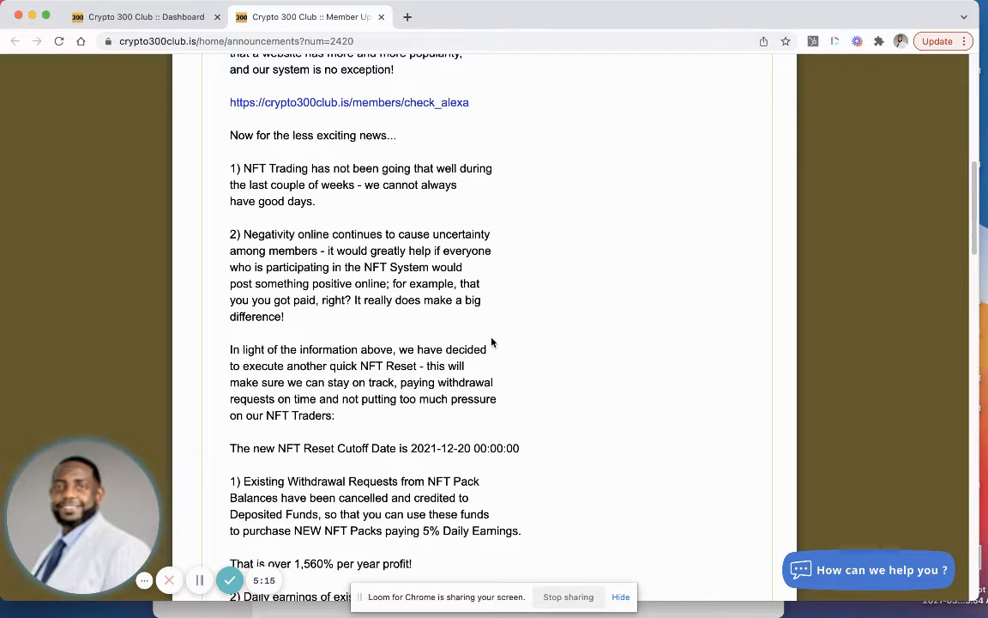
scroll("down", 3)
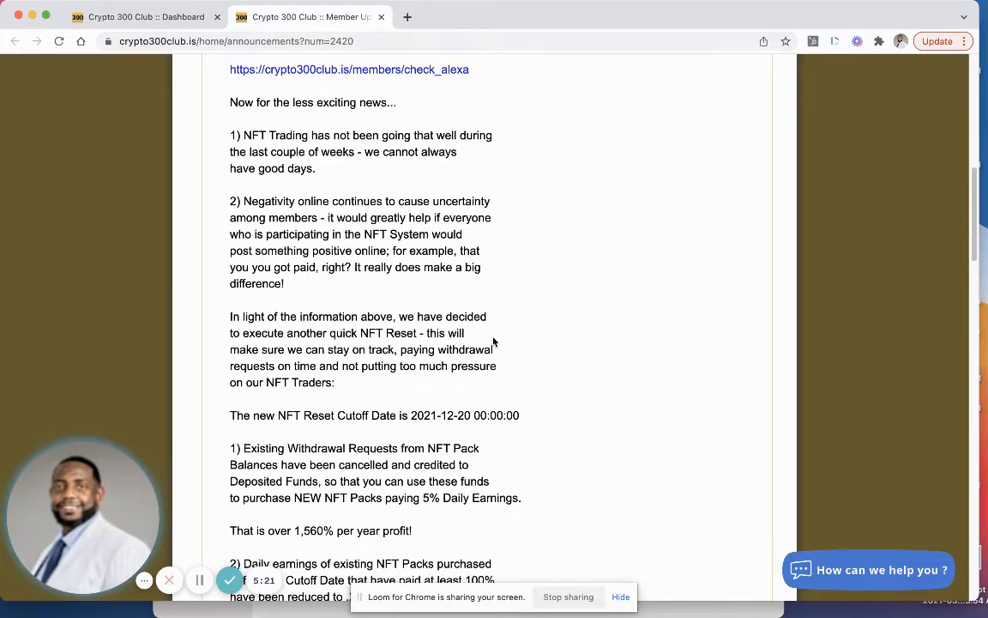
scroll("down", 3)
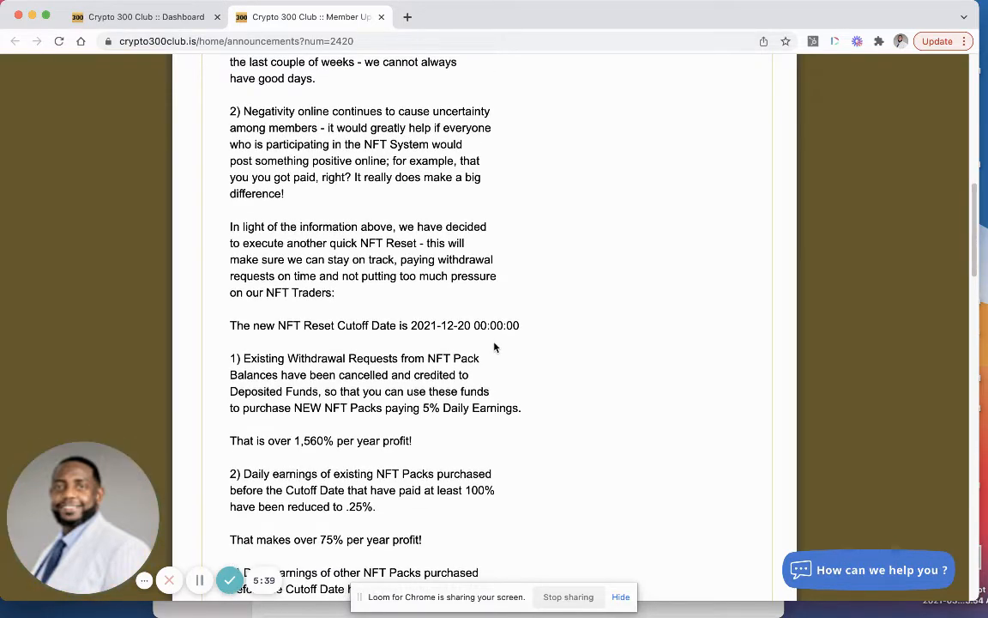
scroll("down", 3)
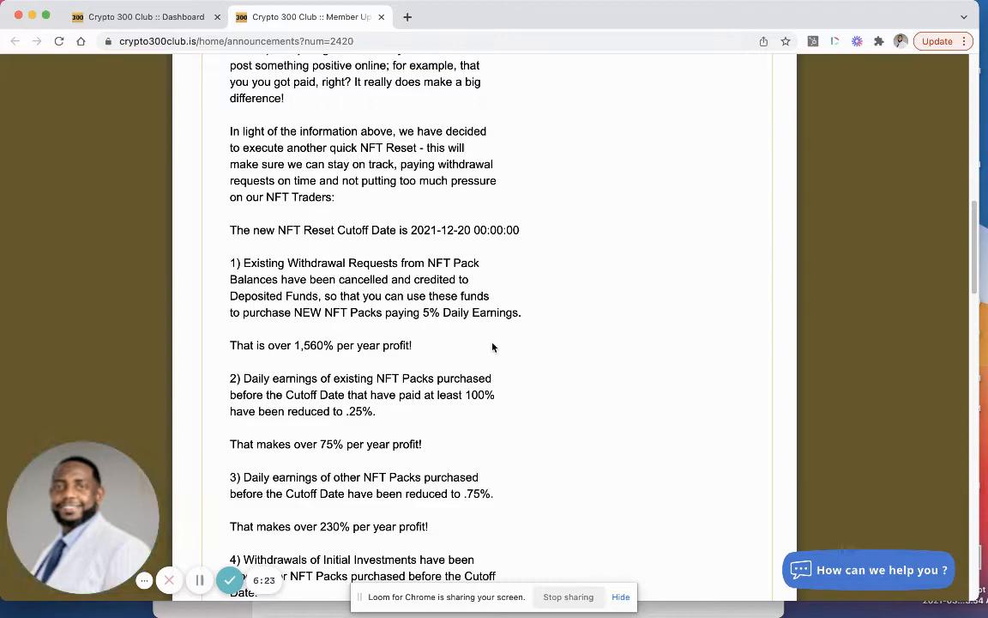
Scroll the NFT Reset announcement past the sharing advice to its sign-off, then back up
scroll("down", 3)
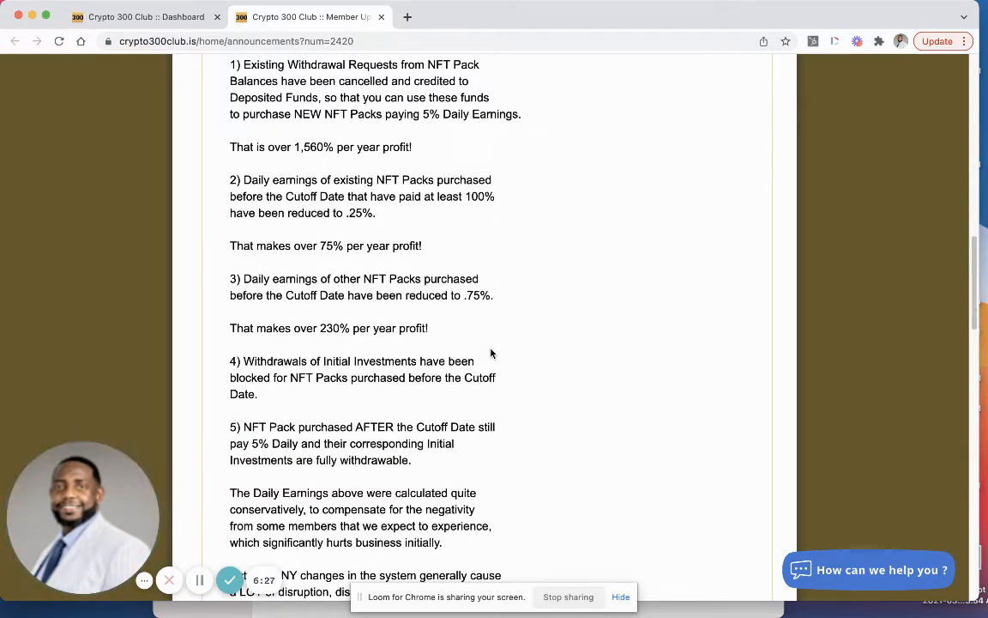
scroll("down", 3)
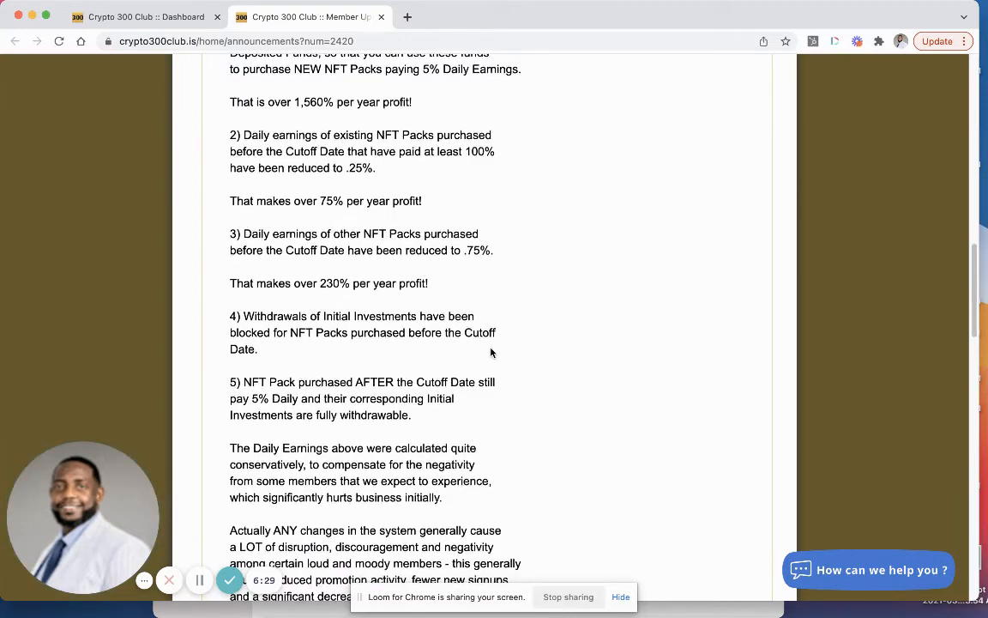
scroll("down", 3)
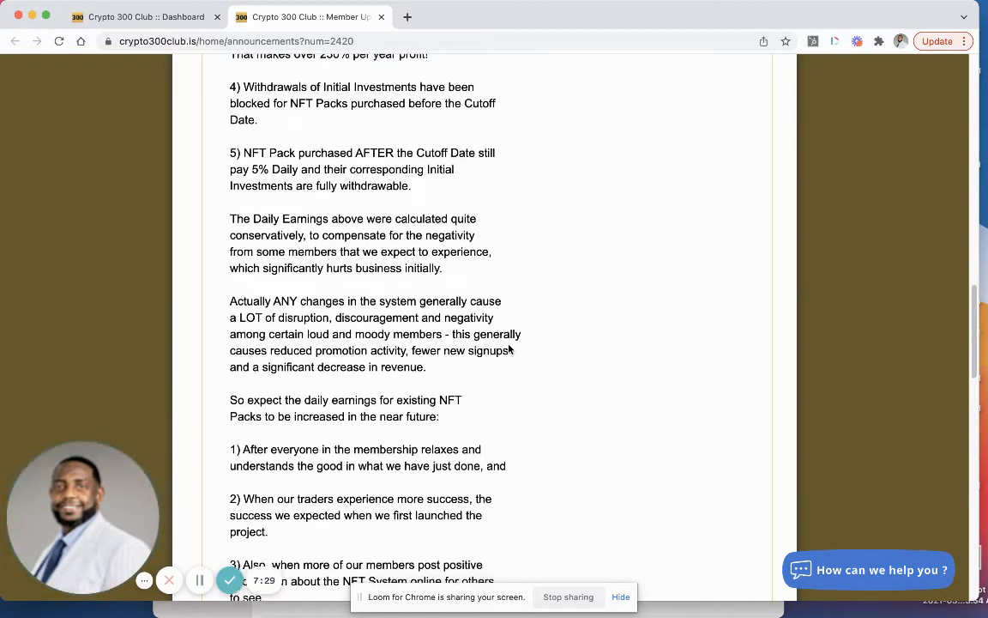
scroll("down", 3)
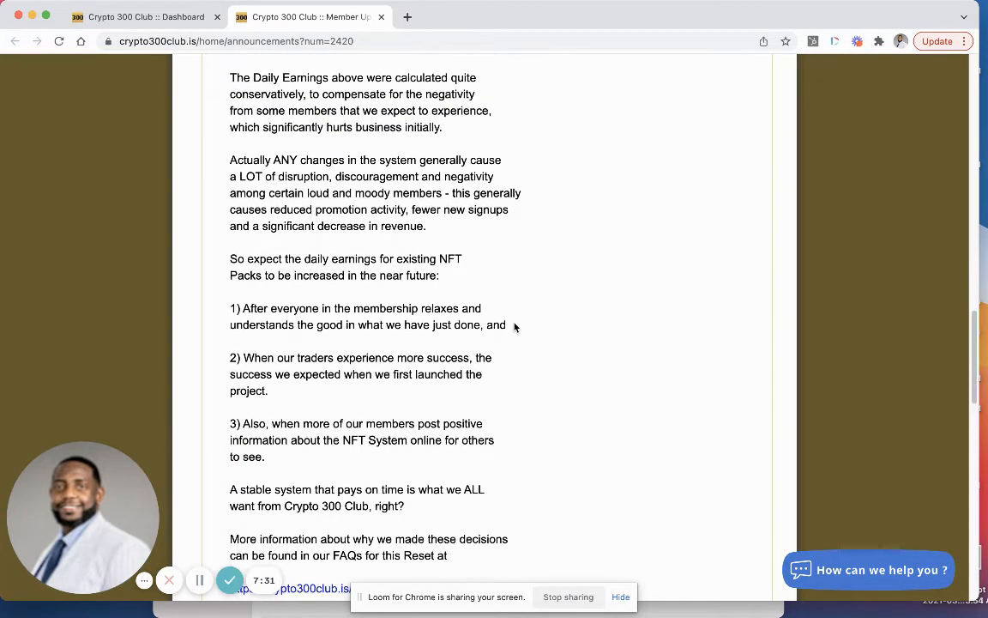
scroll("down", 3)
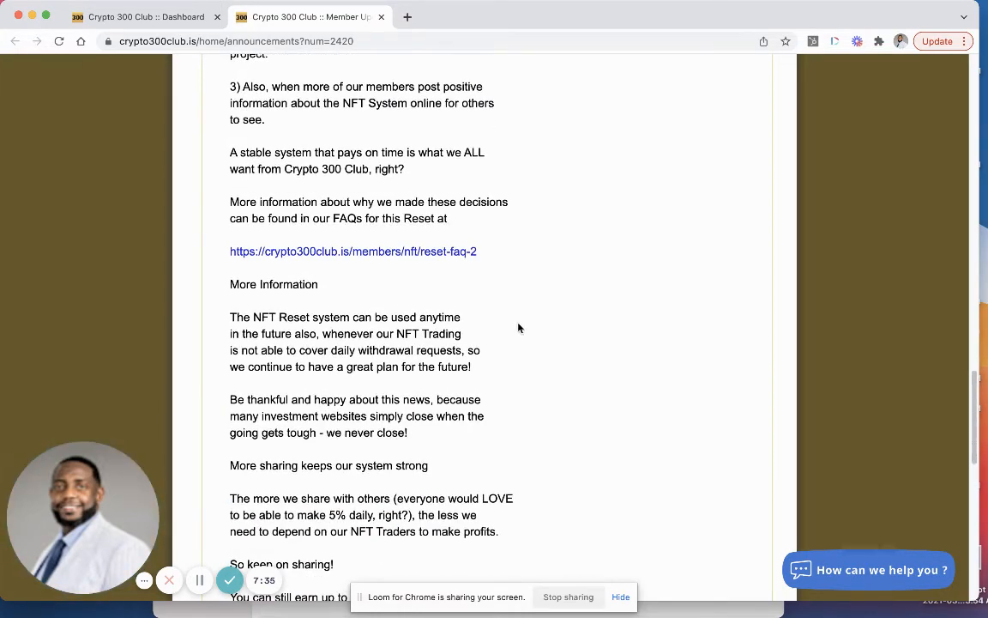
scroll("down", 3)
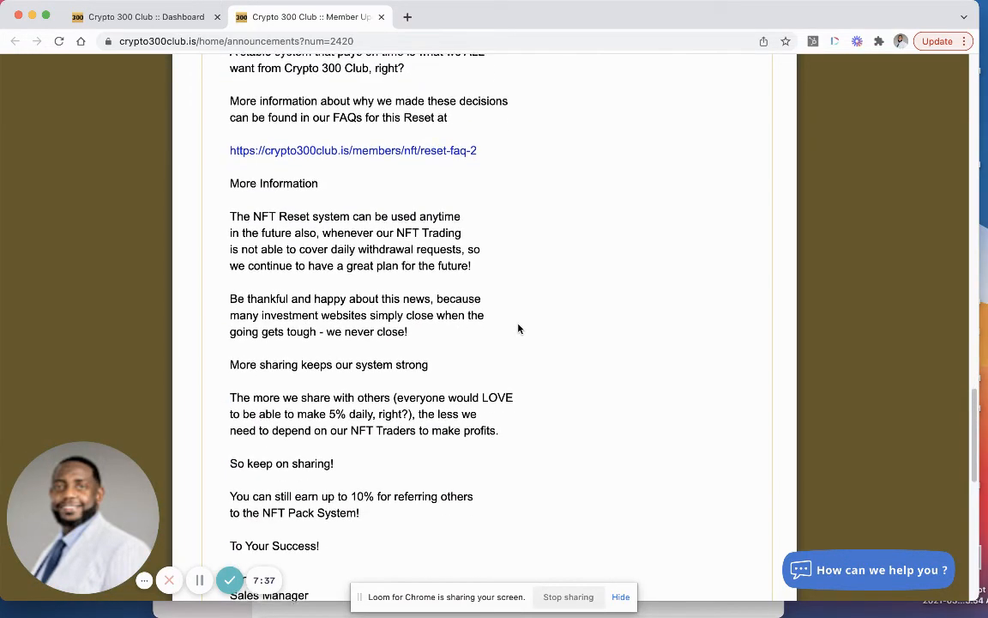
scroll("up", 3)
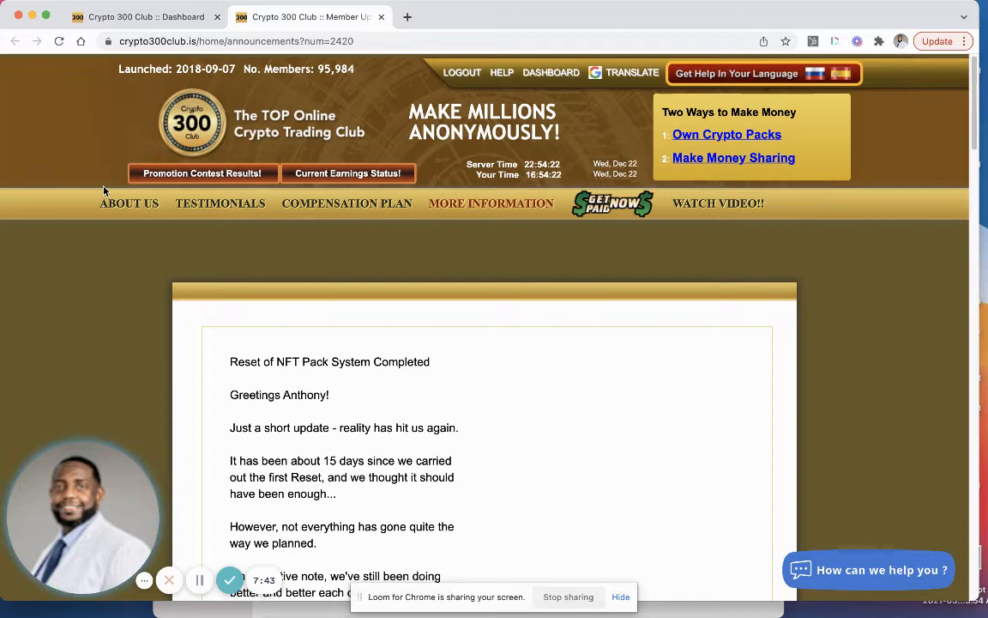
Go to the member dashboard via DASHBOARD and close the Your Balance Status popup
left_click(474, 16)
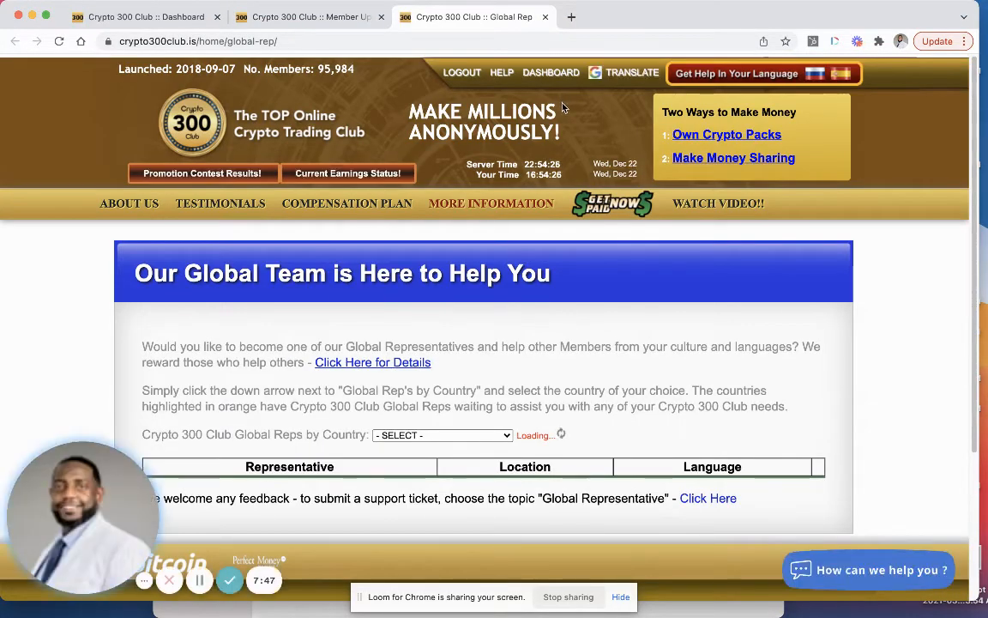
left_click(551, 72)
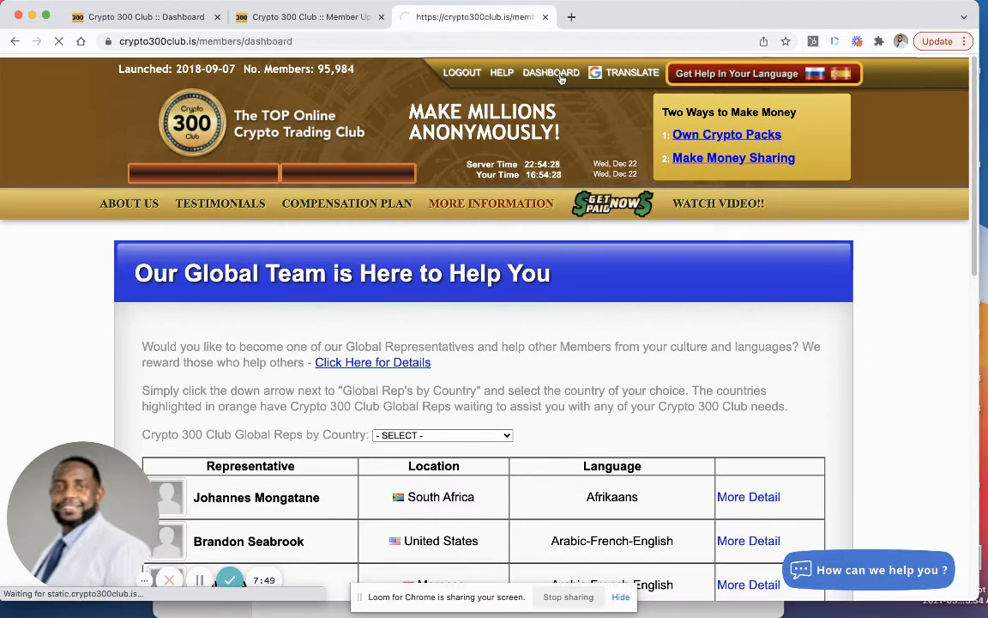
left_click(550, 72)
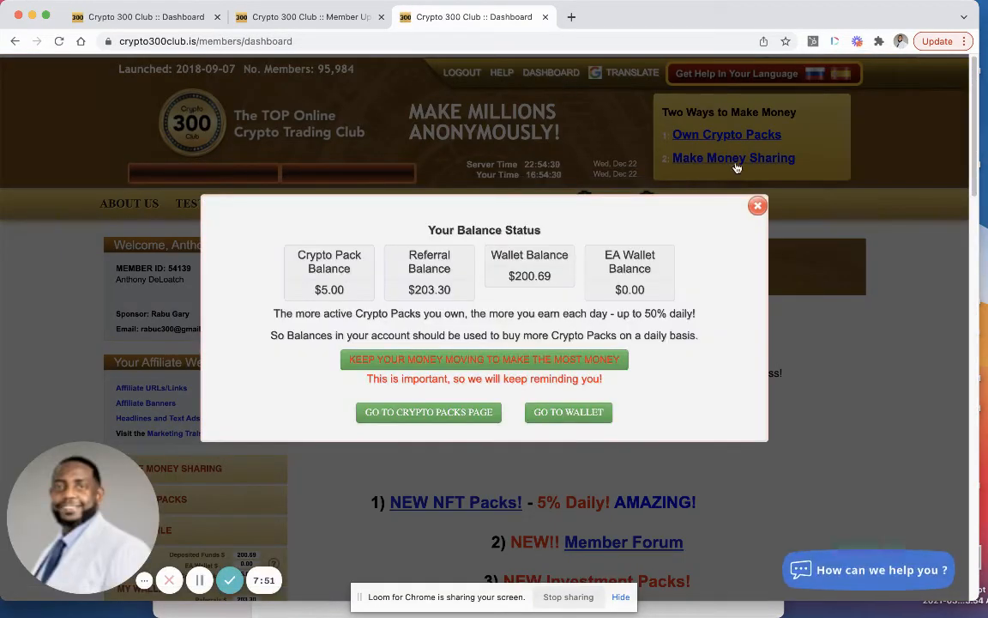
left_click(756, 206)
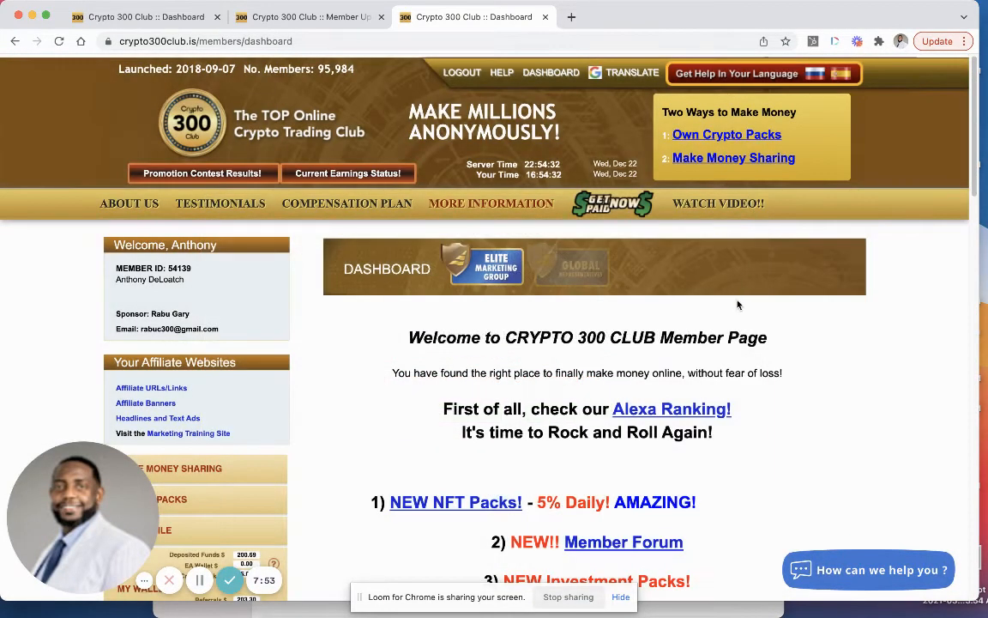
Open CRYPTO PACKS and scroll through the NFT and investment pack daily earnings
left_click(152, 498)
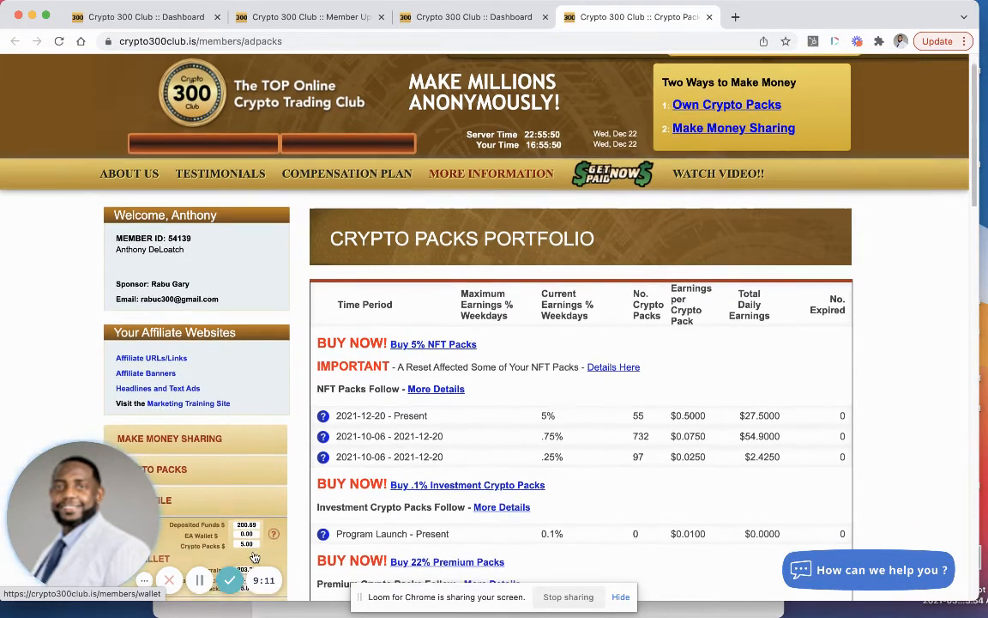
scroll("down", 3)
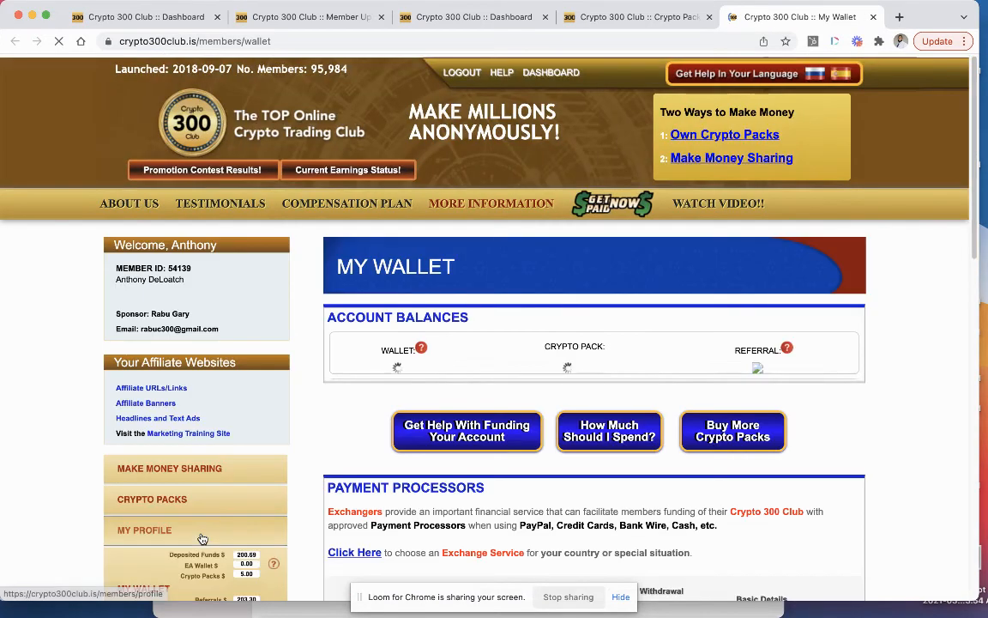
Scroll My Wallet down to the Withdrawal History table's first page, including cancelled entries
scroll("down", 3)
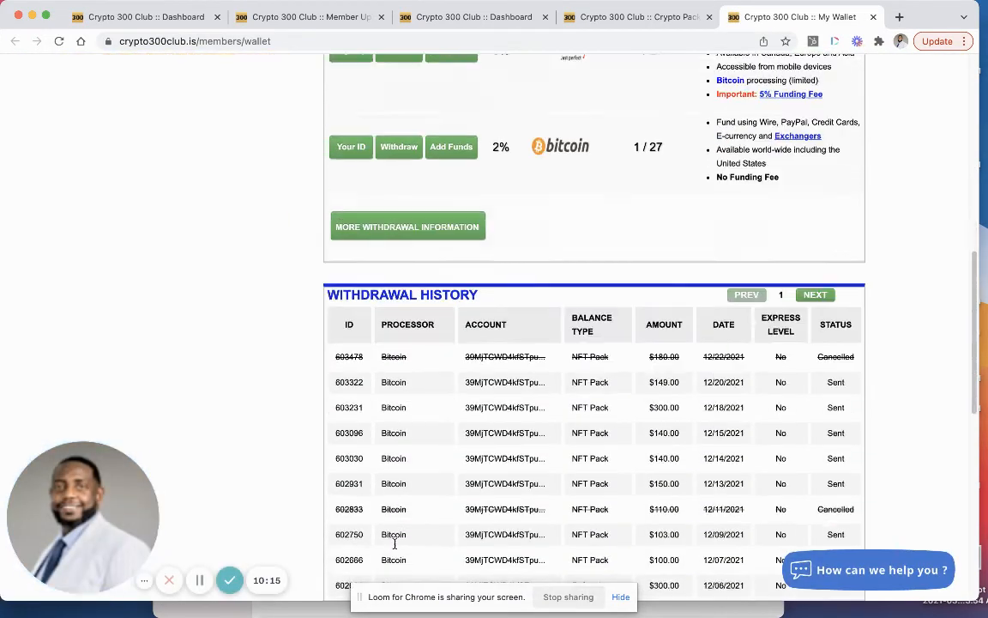
scroll("down", 3)
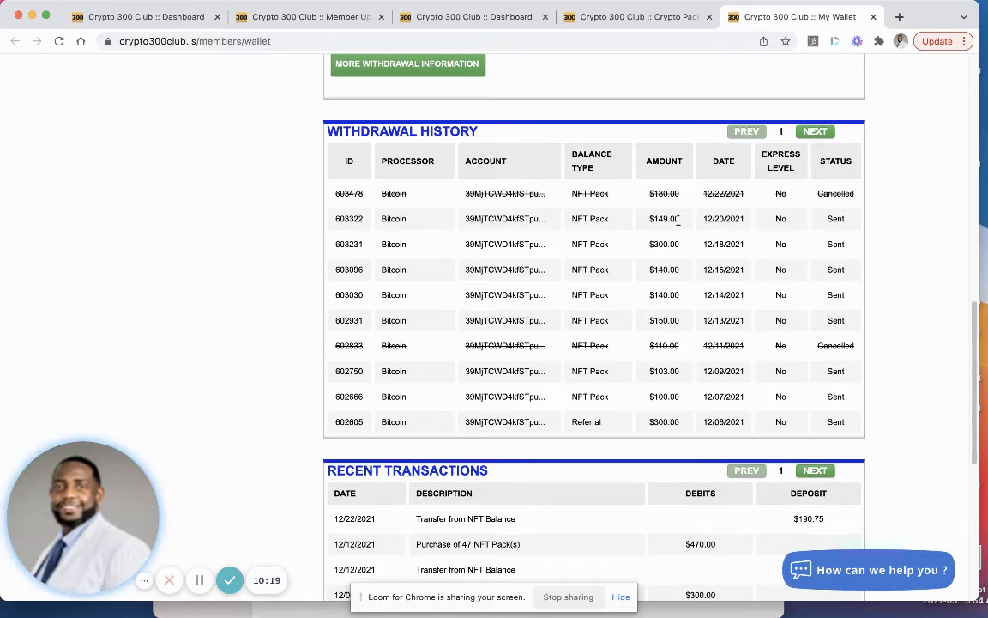
mouse_move(649, 417)
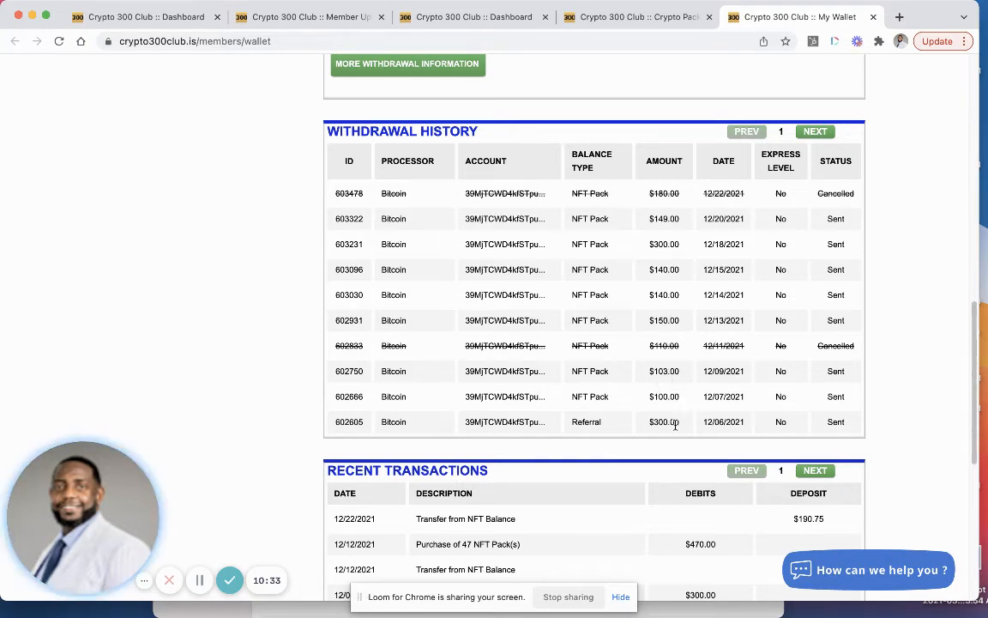
Page the withdrawal history forward to page 3 with NEXT, then back to page 2
left_click(814, 131)
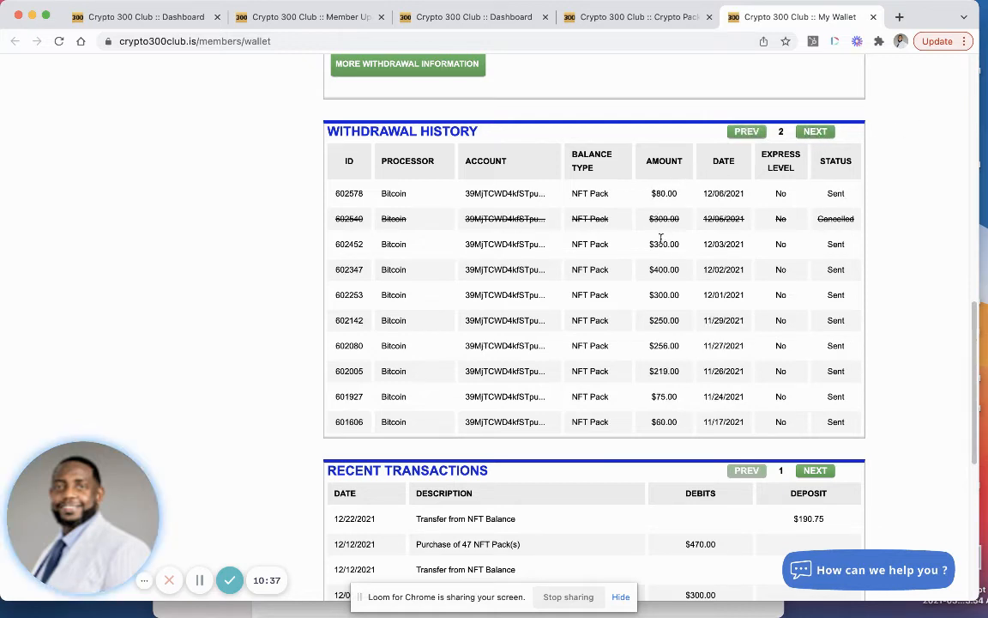
mouse_move(689, 258)
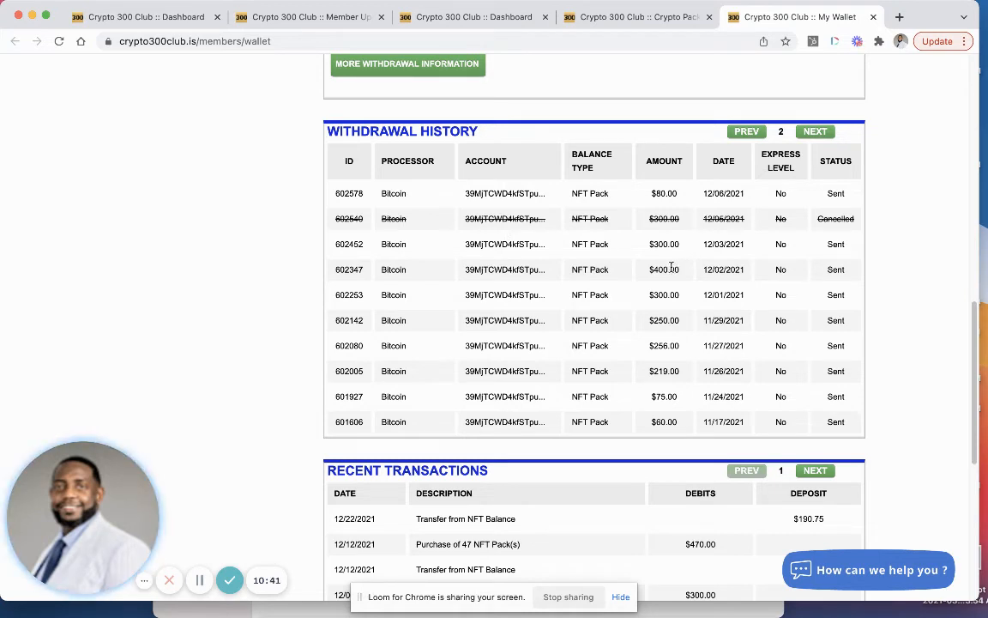
mouse_move(664, 320)
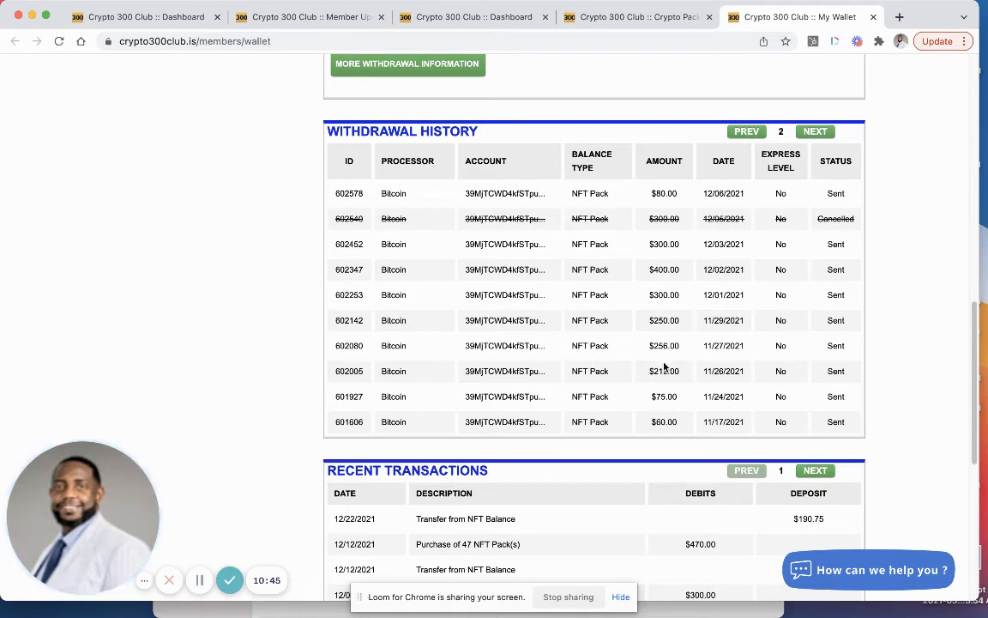
mouse_move(675, 396)
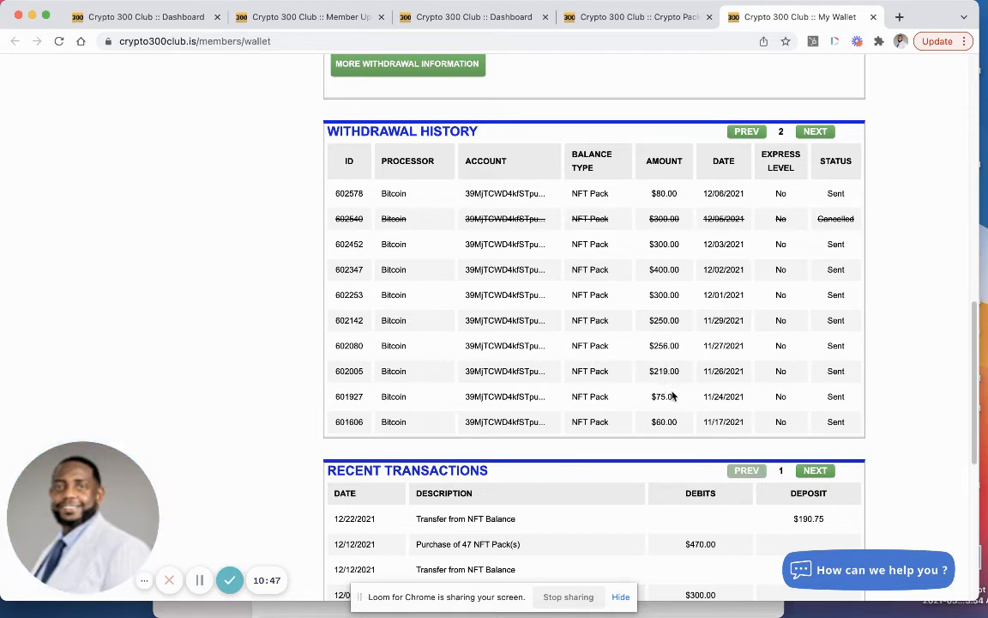
mouse_move(673, 428)
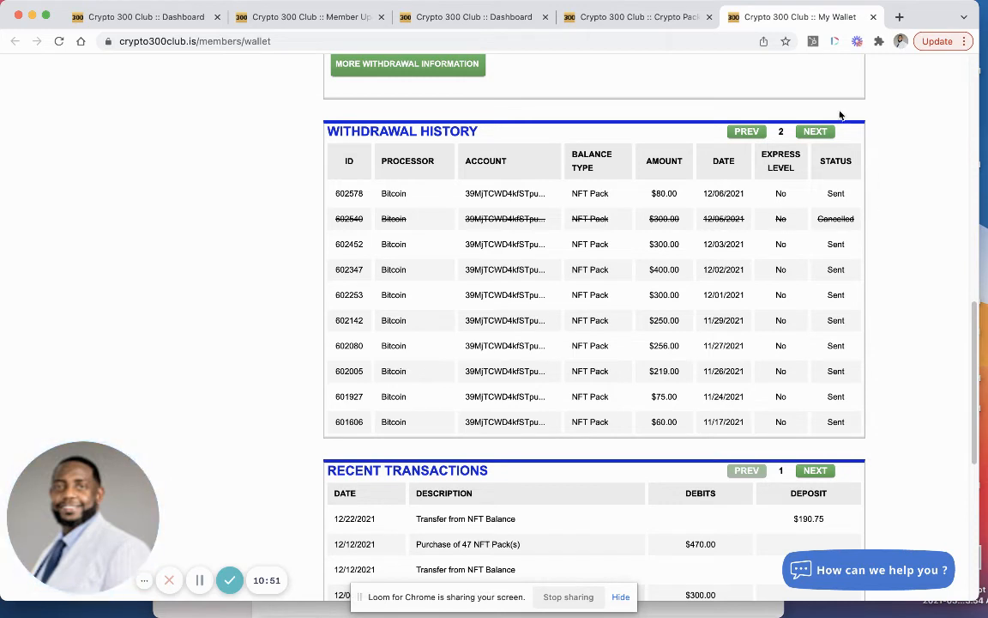
left_click(814, 132)
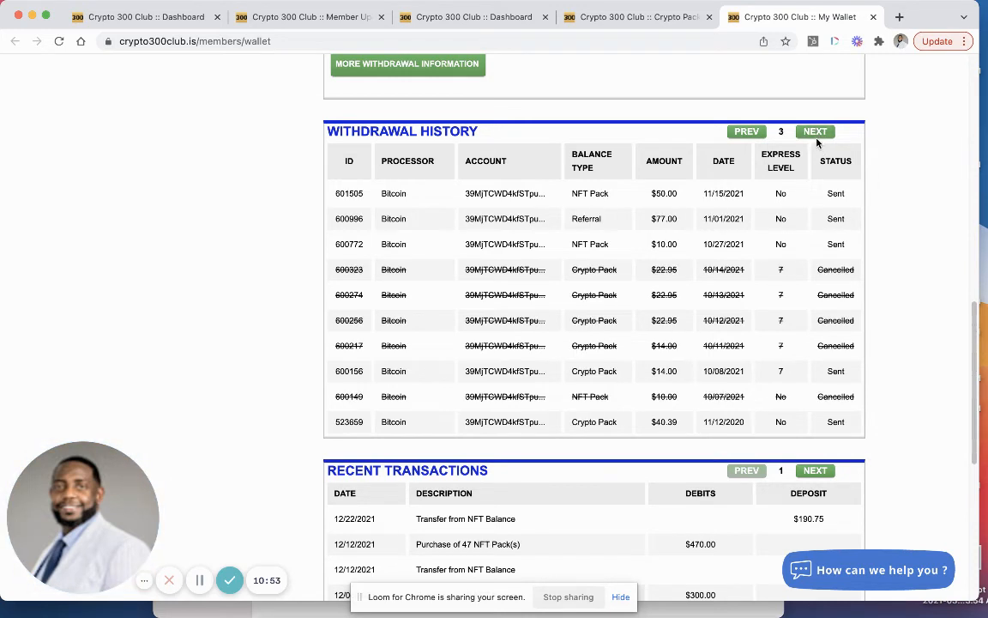
mouse_move(659, 239)
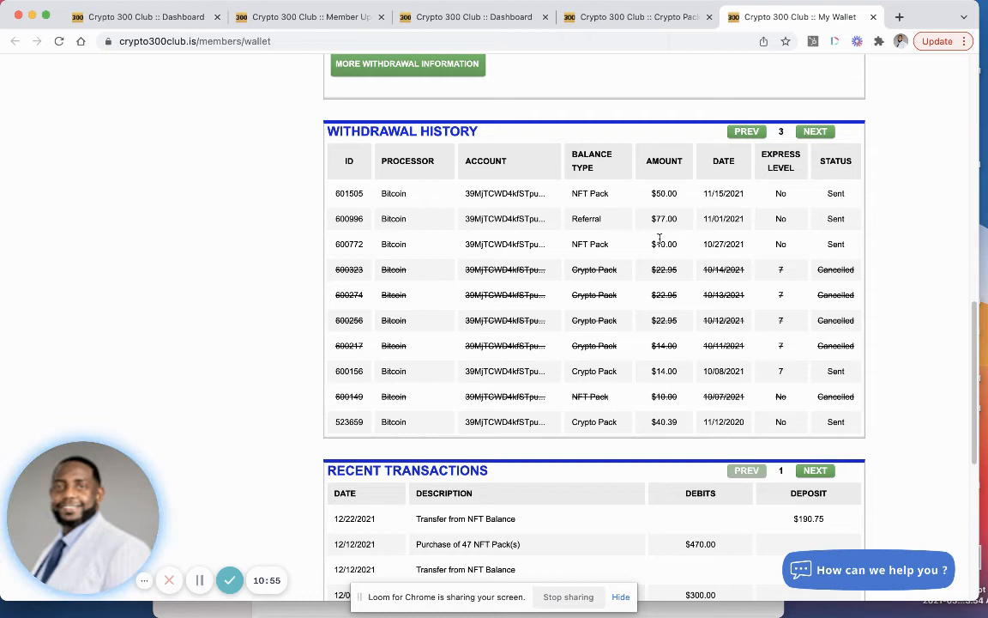
mouse_move(878, 101)
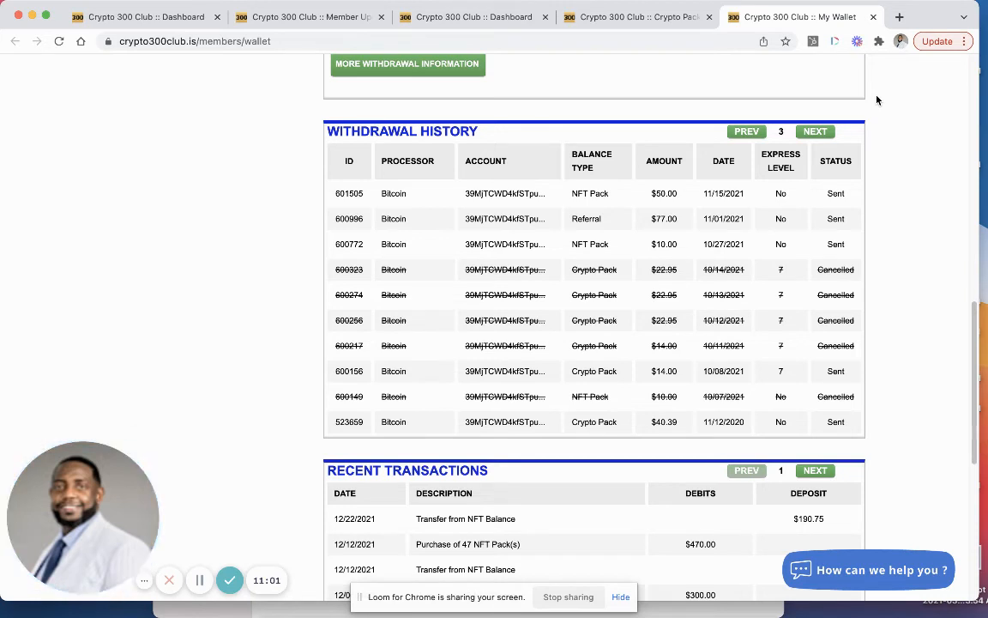
left_click(746, 131)
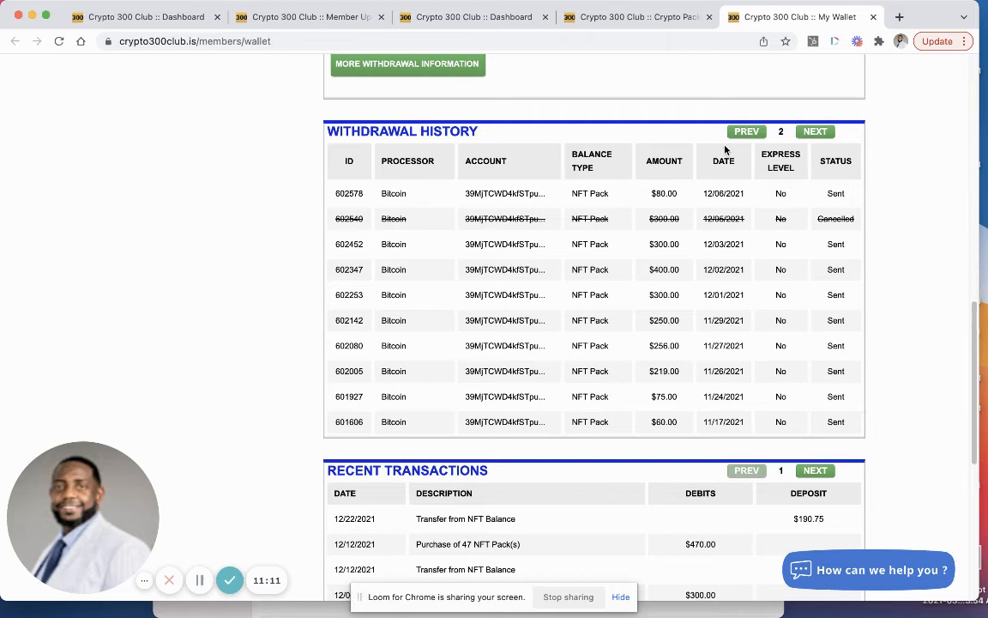
mouse_move(723, 161)
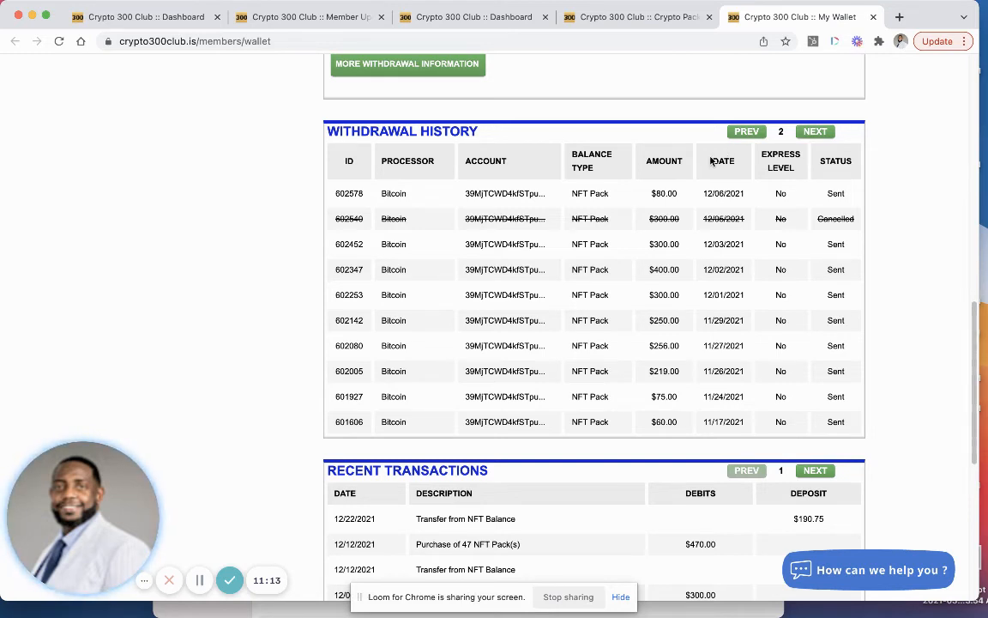